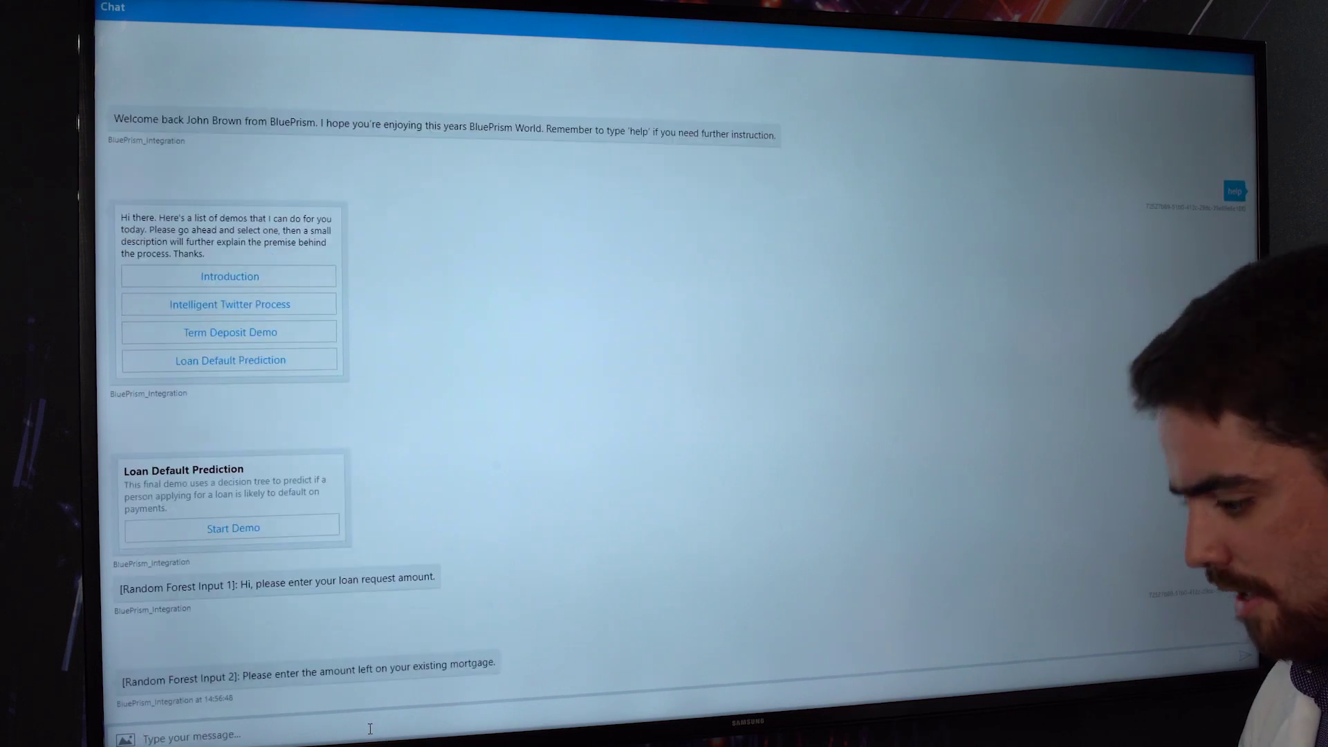
{"action": "type", "text": "18000"}
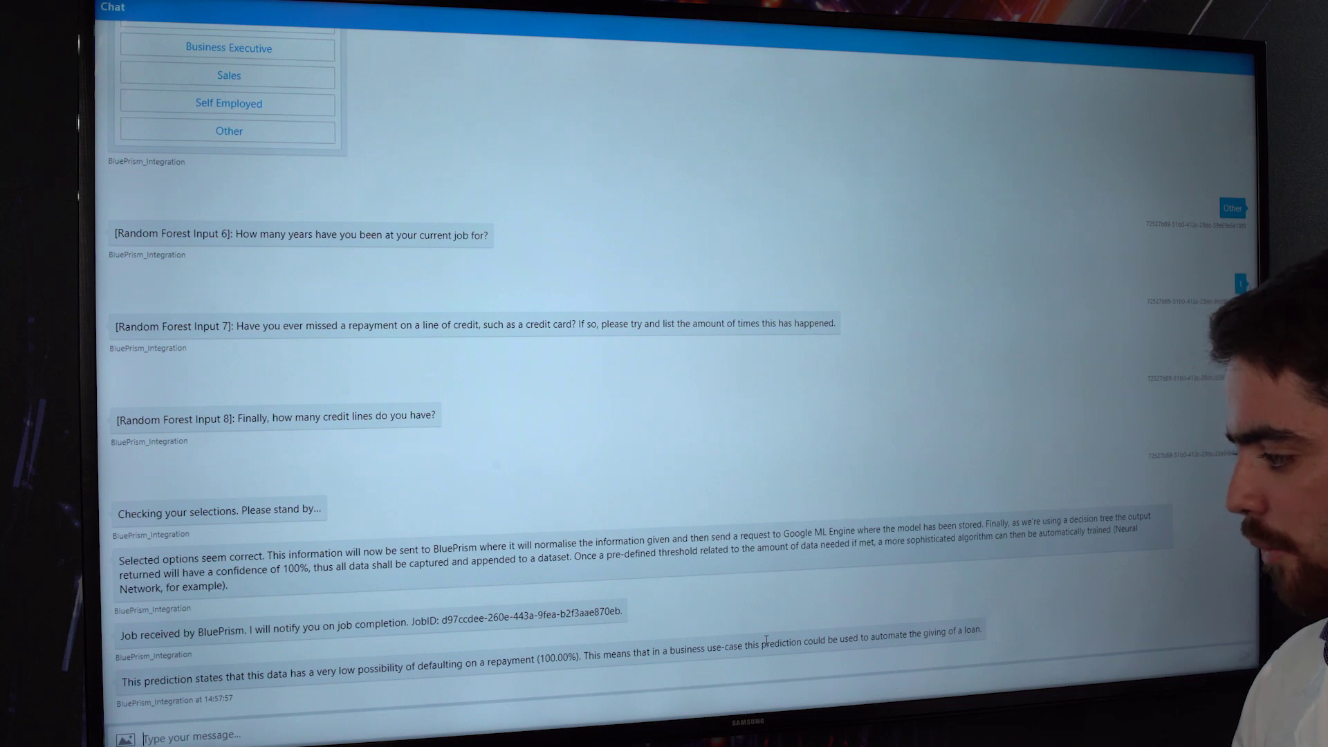
{"action": "mouse_move", "coordinate": [951, 553]}
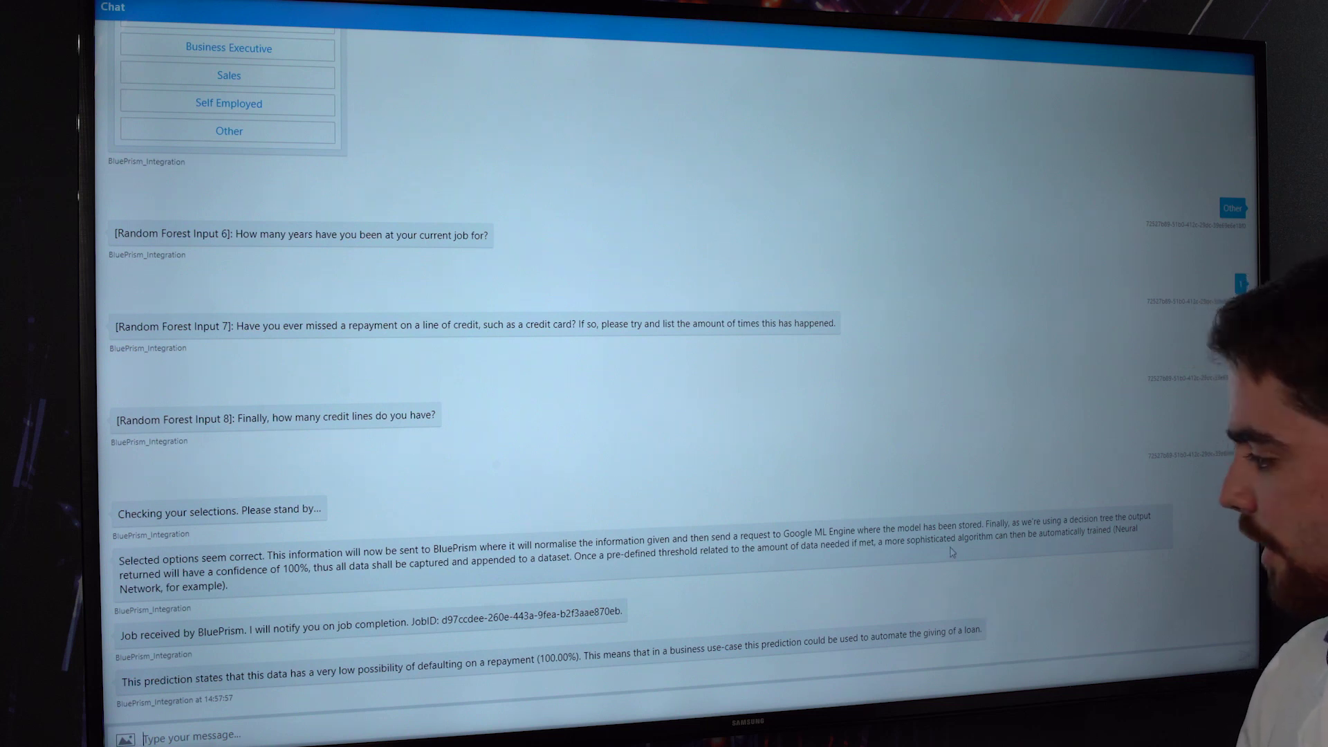